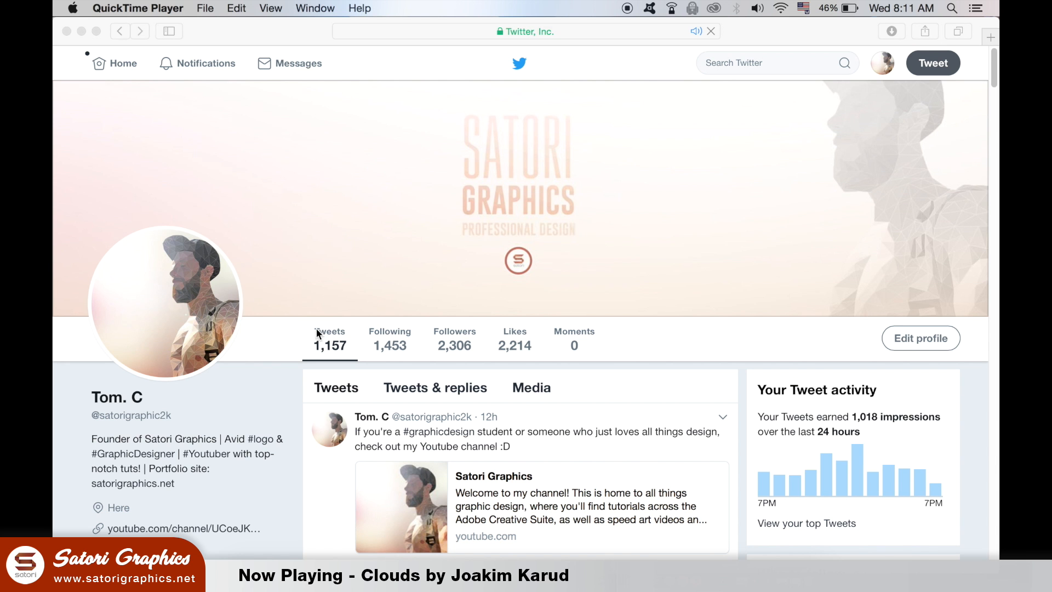
mouse_move(114, 419)
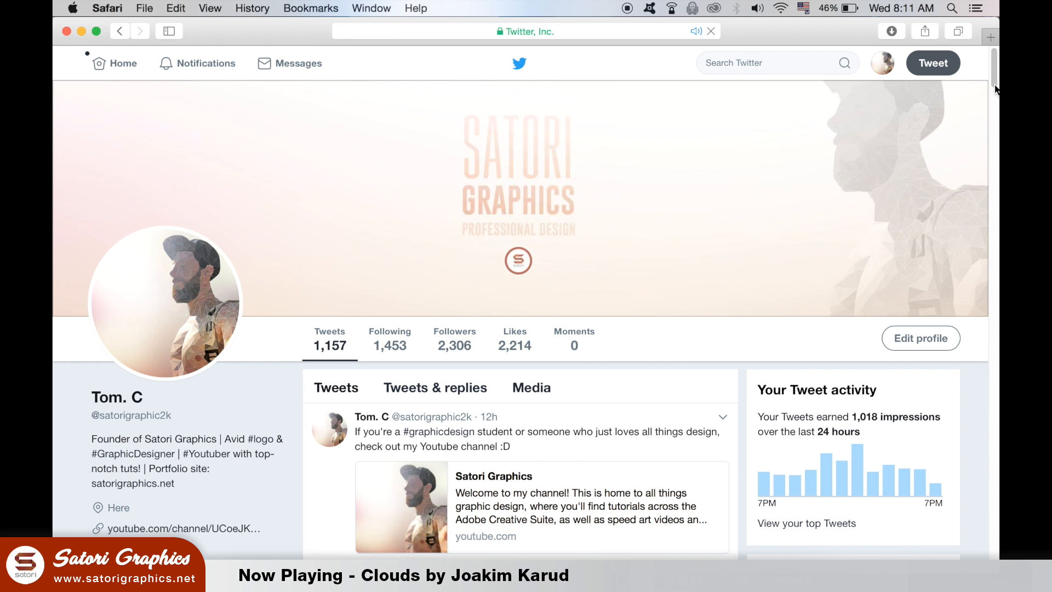
Show the Brushes panel via Window and choose New Brush from its panel menu
scroll("down", 3)
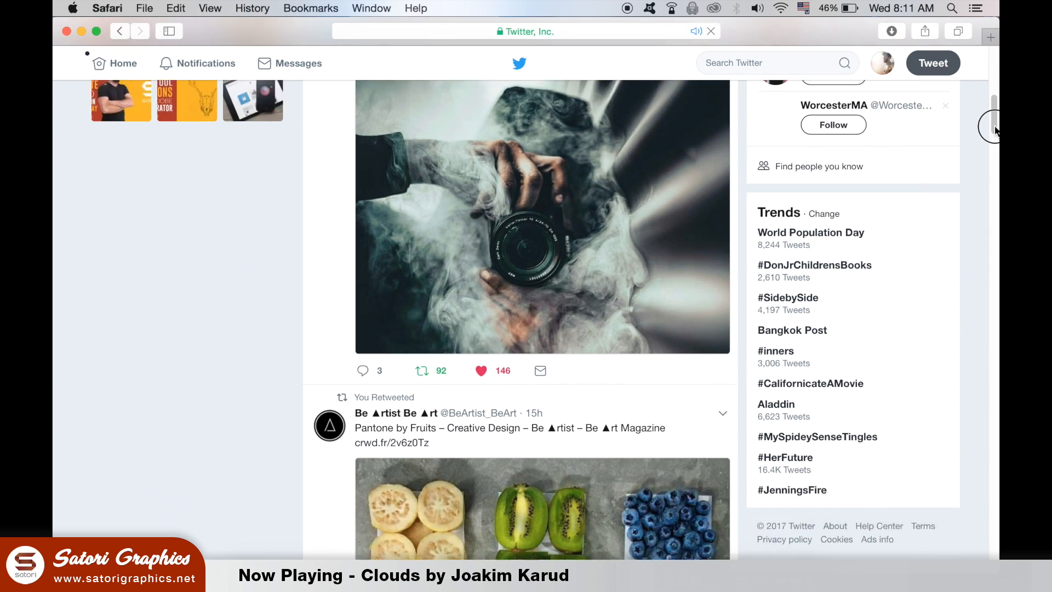
scroll("down", 3)
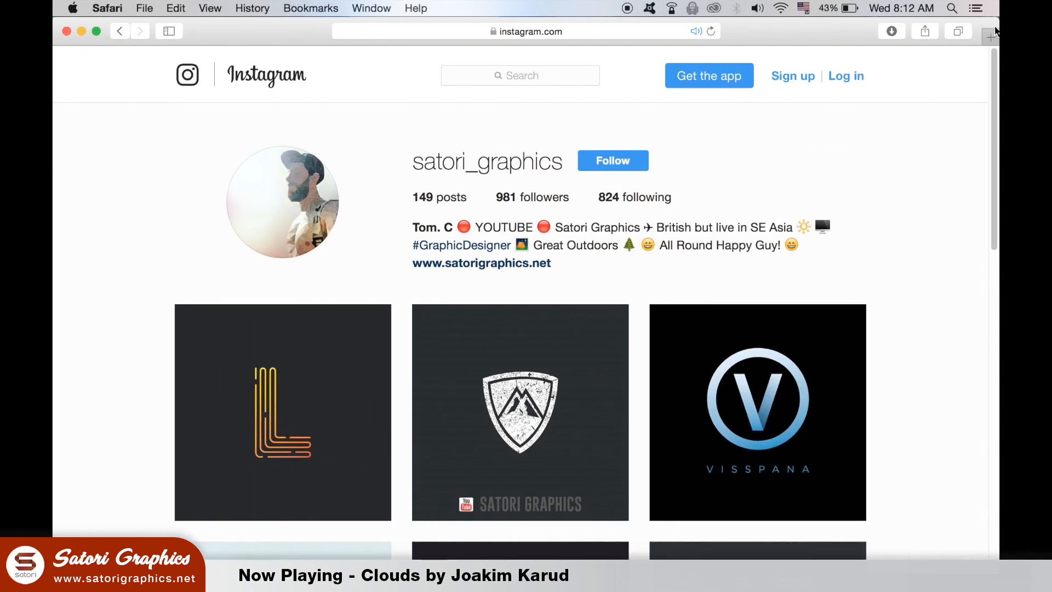
scroll("down", 3)
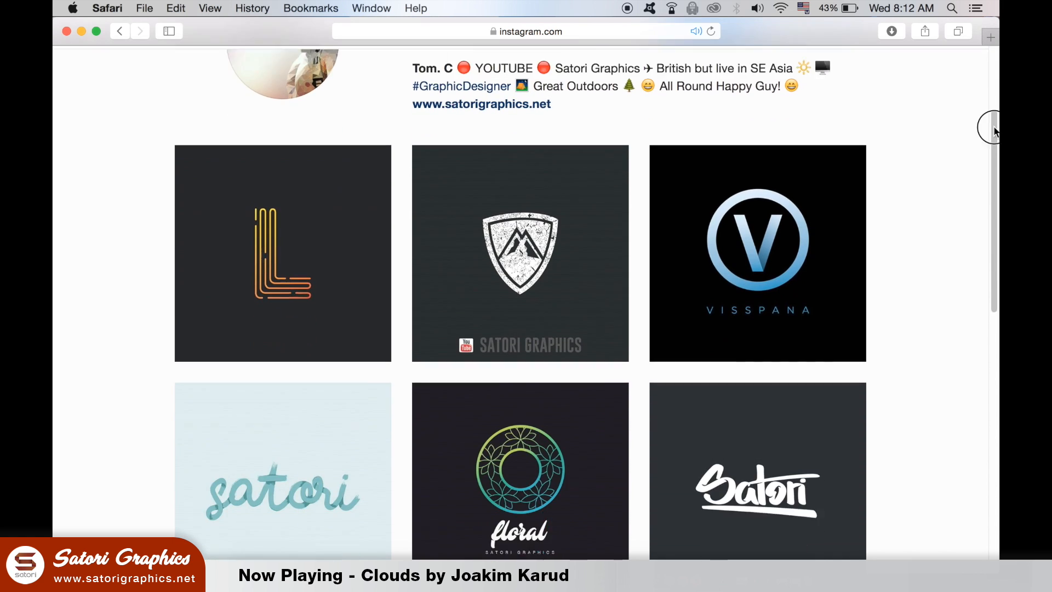
scroll("down", 3)
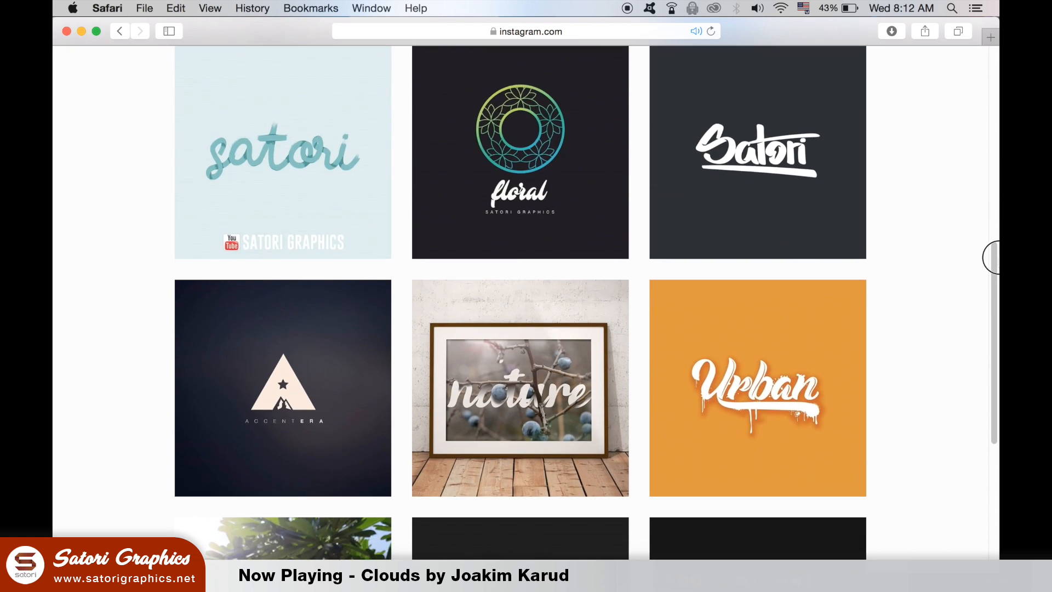
scroll("down", 3)
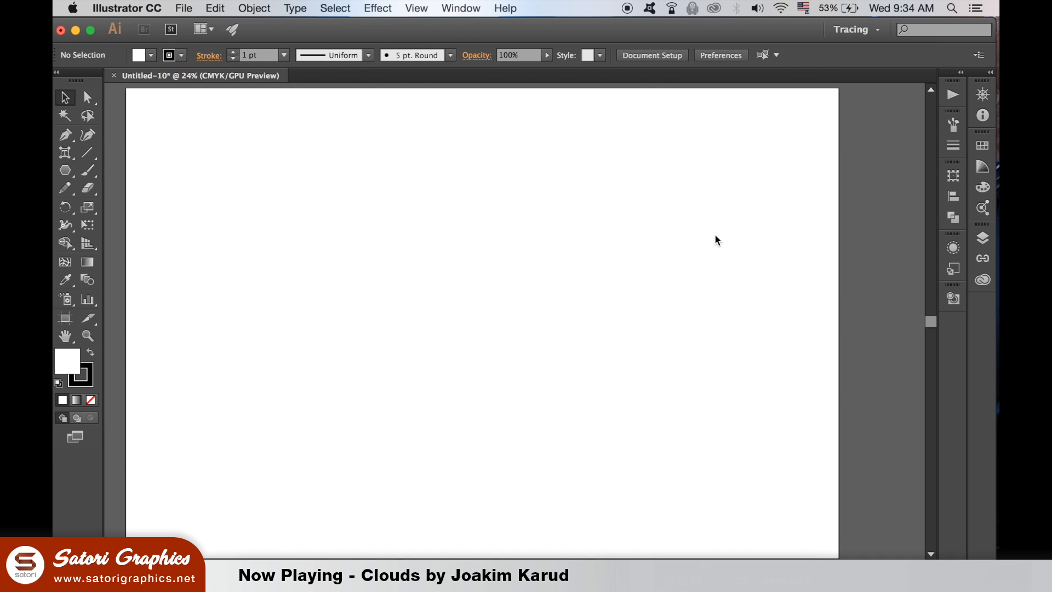
left_click(460, 8)
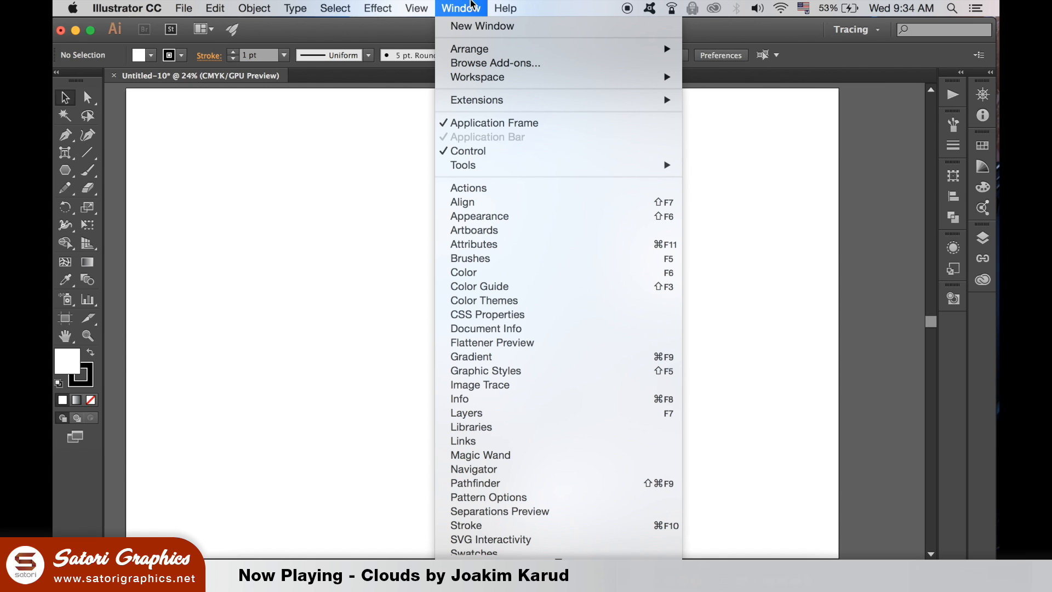
mouse_move(568, 258)
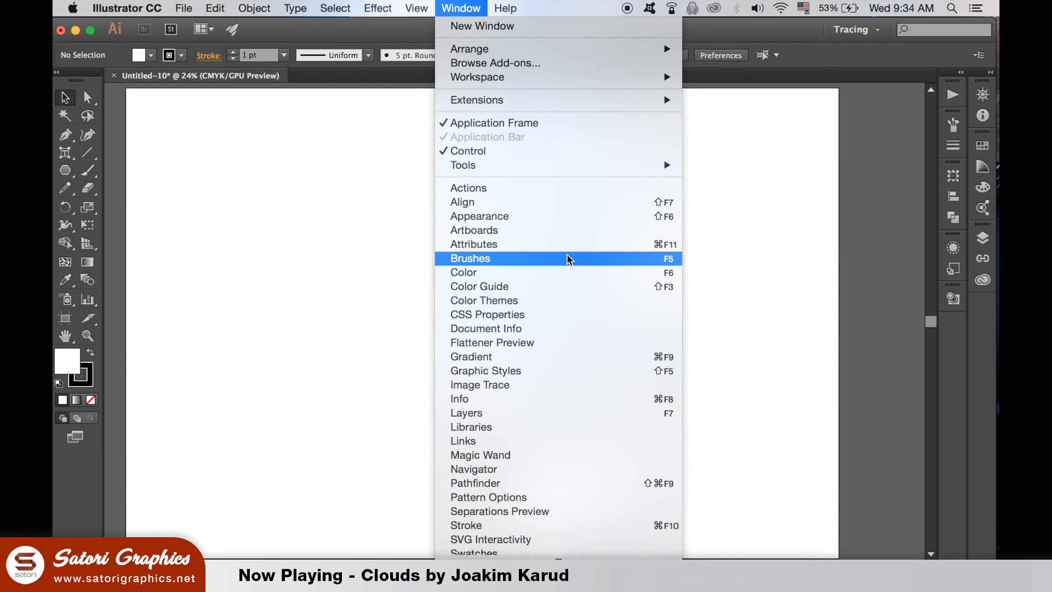
mouse_move(567, 260)
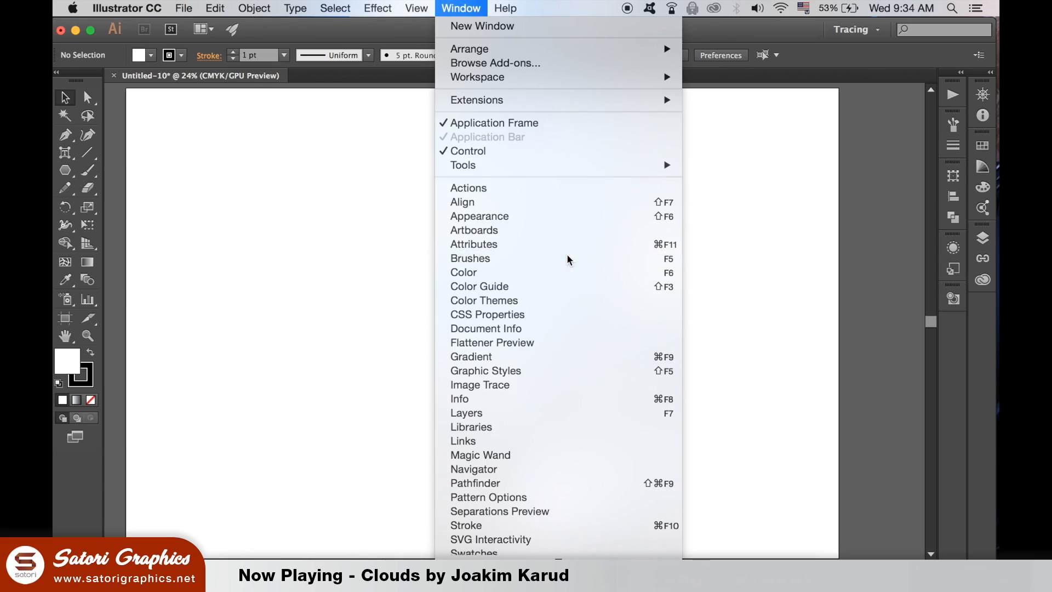
left_click(470, 258)
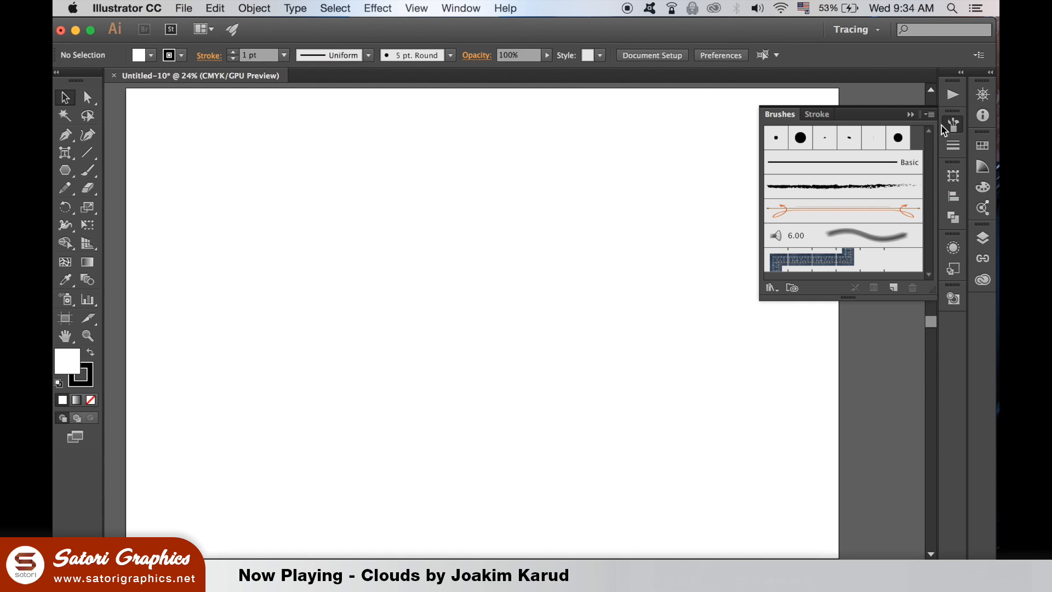
left_click(929, 114)
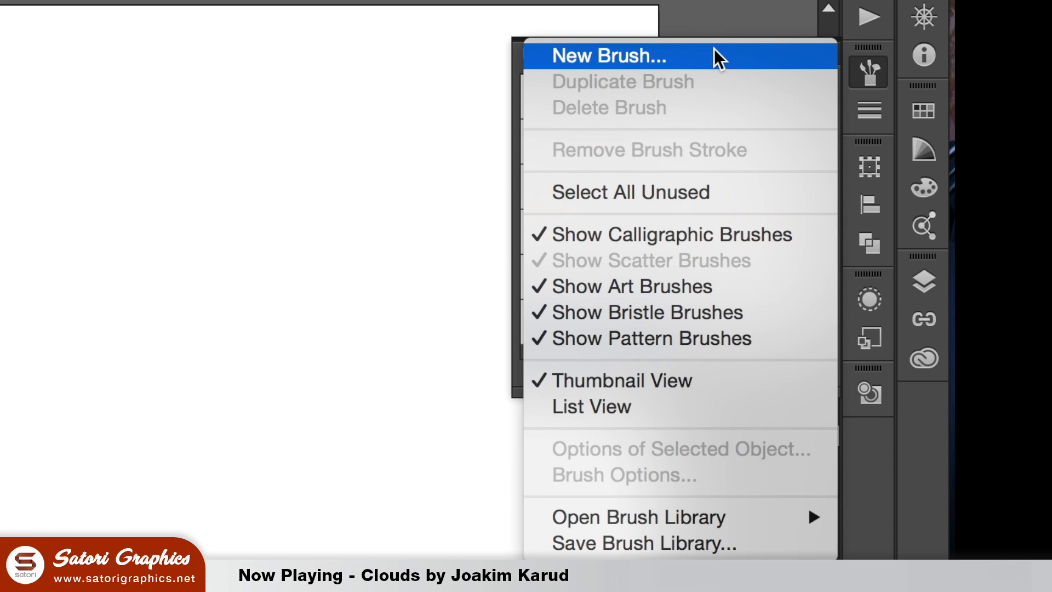
left_click(606, 56)
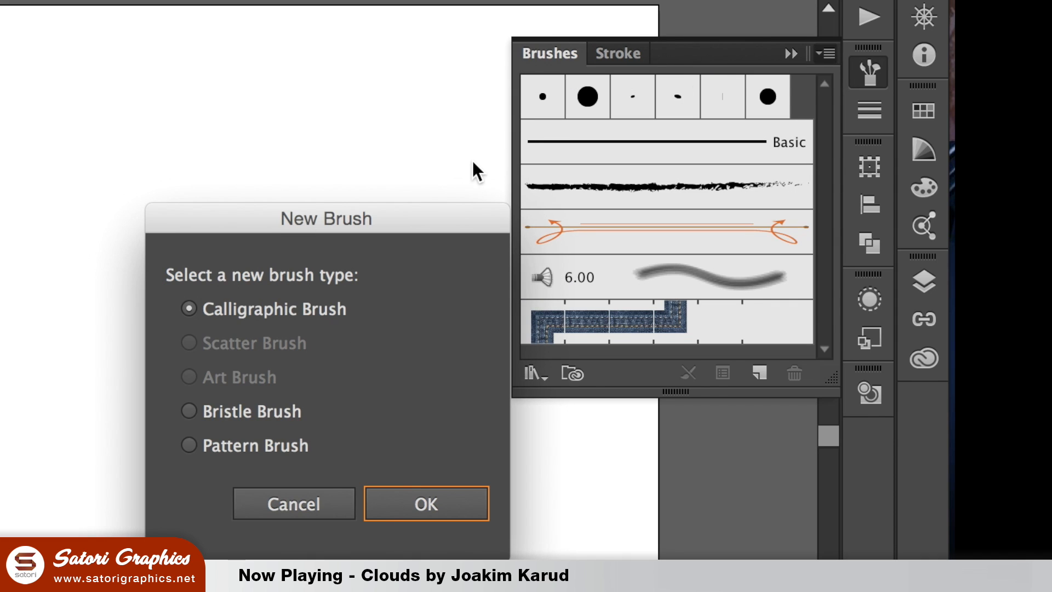
mouse_move(409, 490)
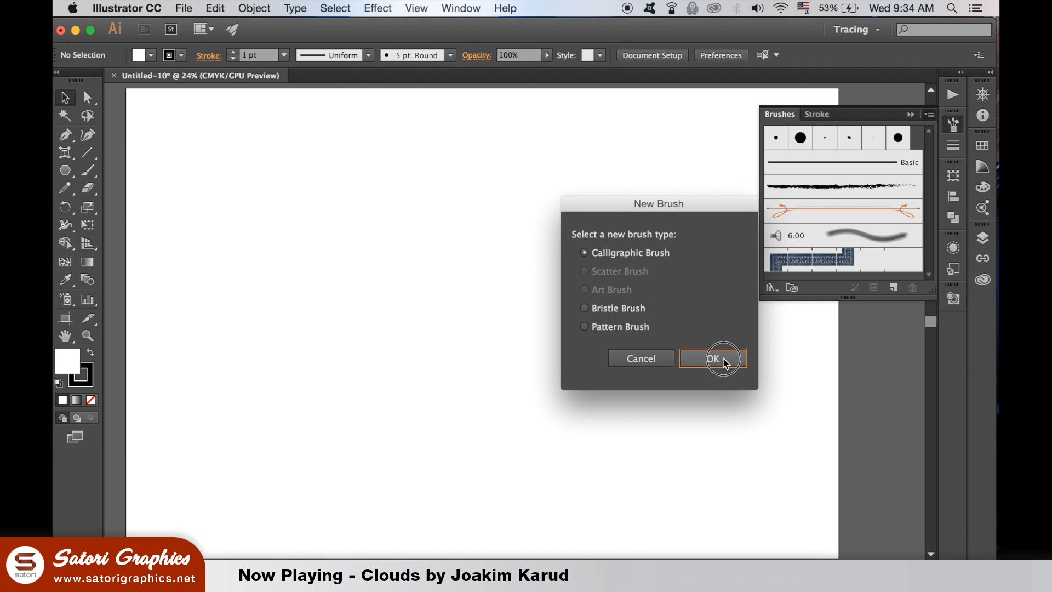
Make a calligraphic brush: angle -19°, roundness 65%, size 45 pt, pressure variation 21 pt
left_click(712, 357)
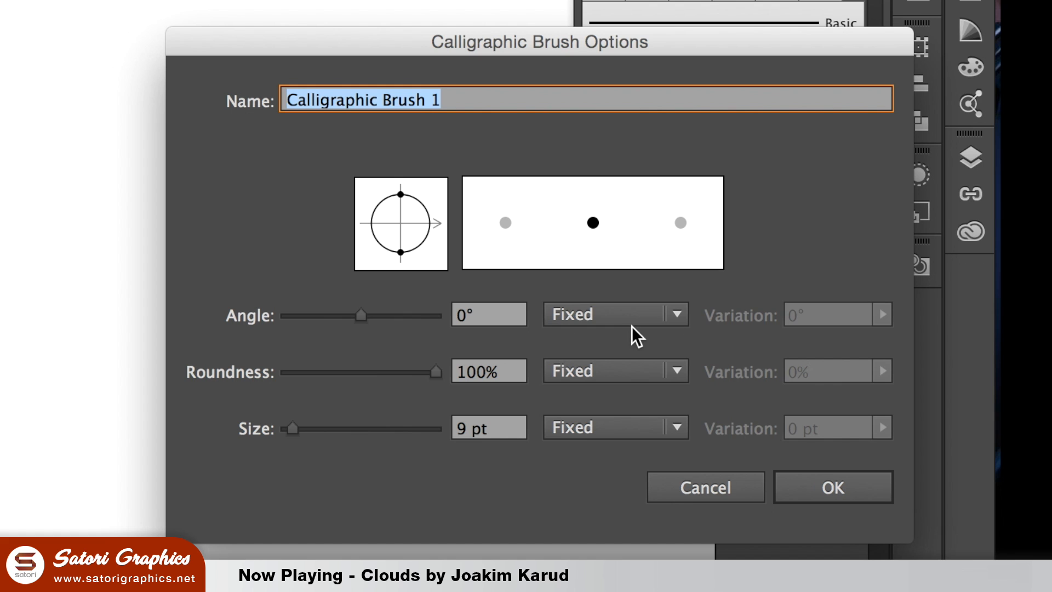
mouse_move(358, 339)
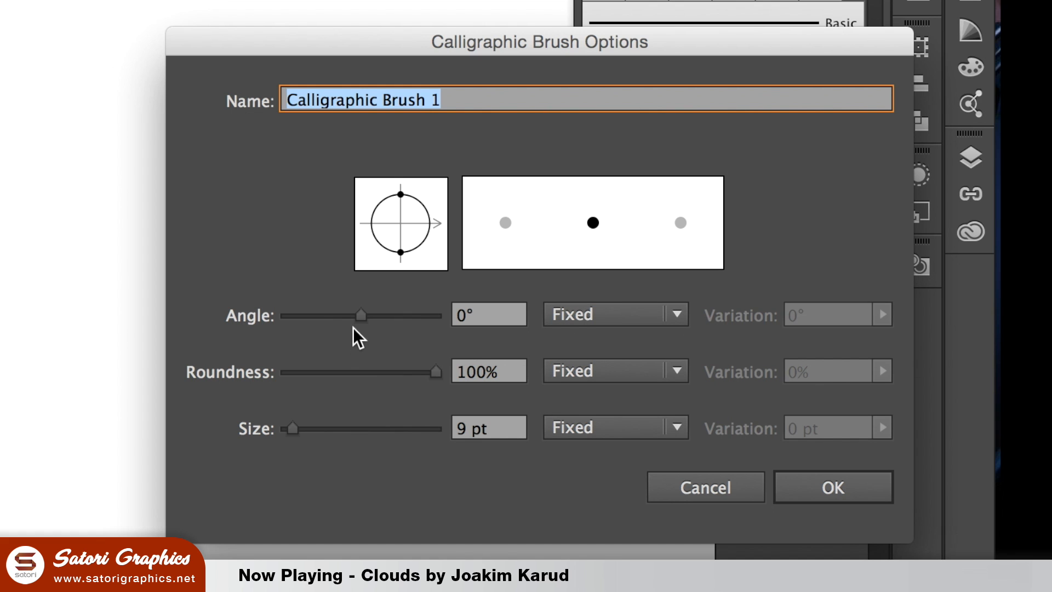
left_click_drag(360, 314, 361, 313)
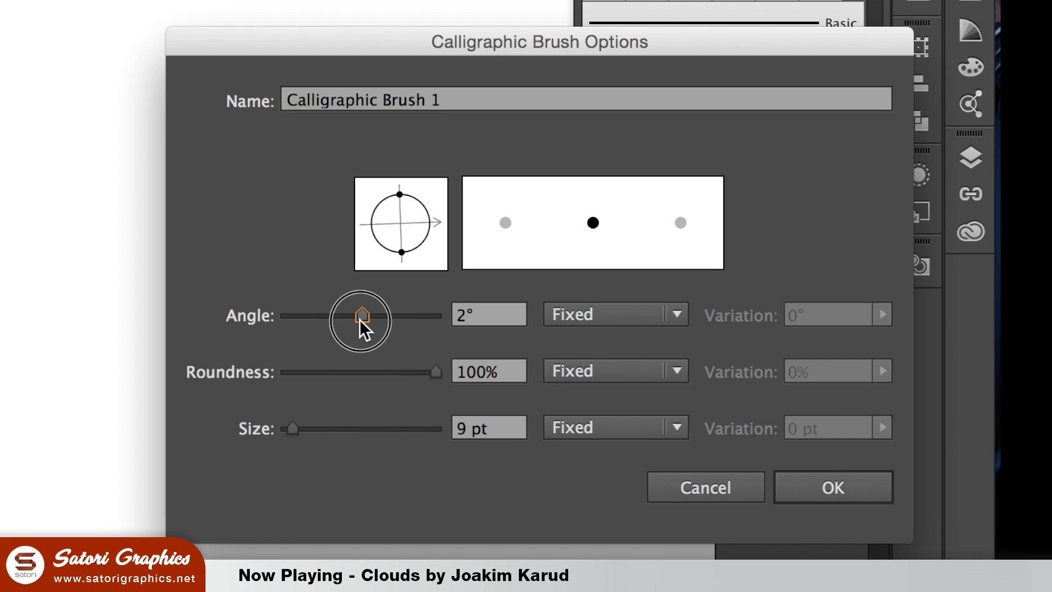
left_click_drag(362, 319, 349, 314)
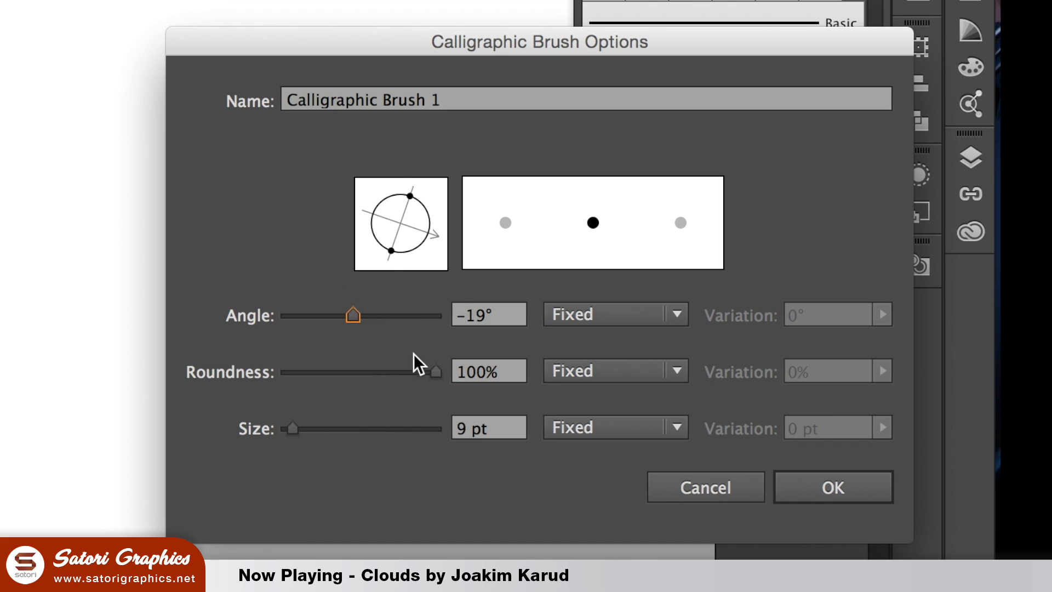
left_click_drag(433, 371, 381, 370)
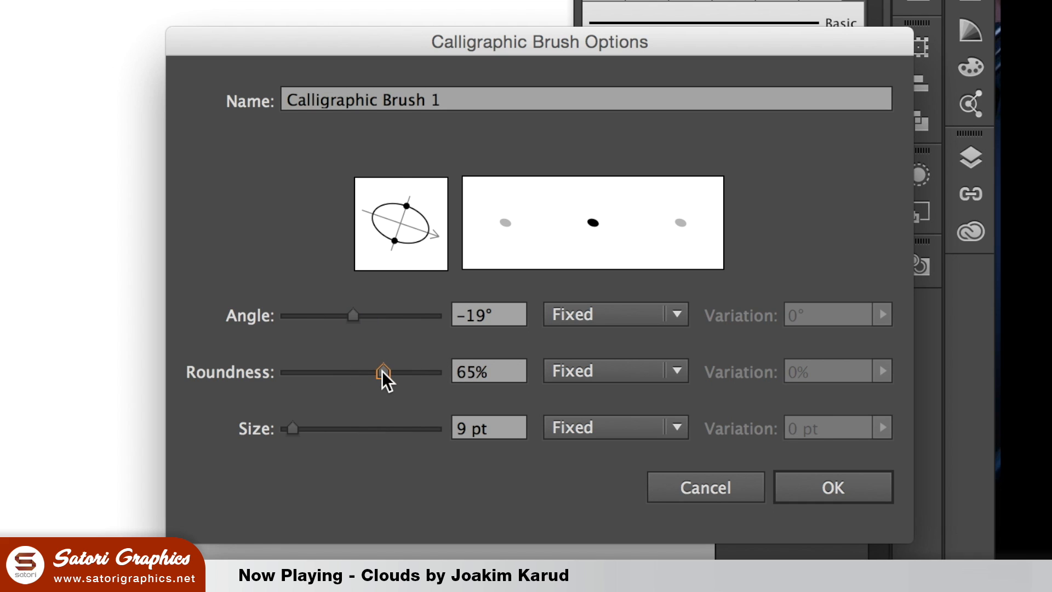
mouse_move(401, 421)
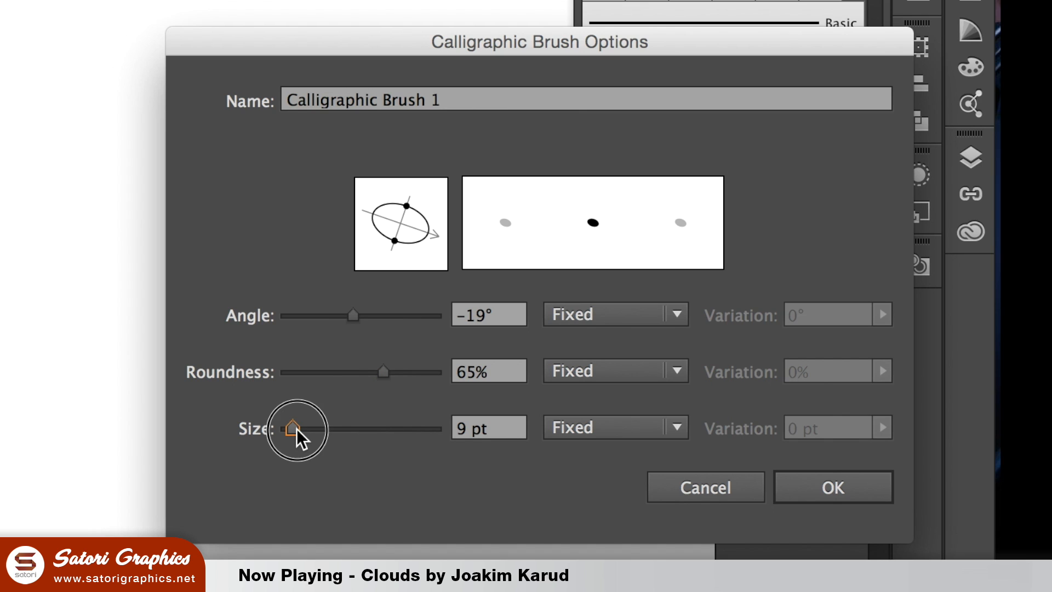
left_click_drag(290, 427, 316, 428)
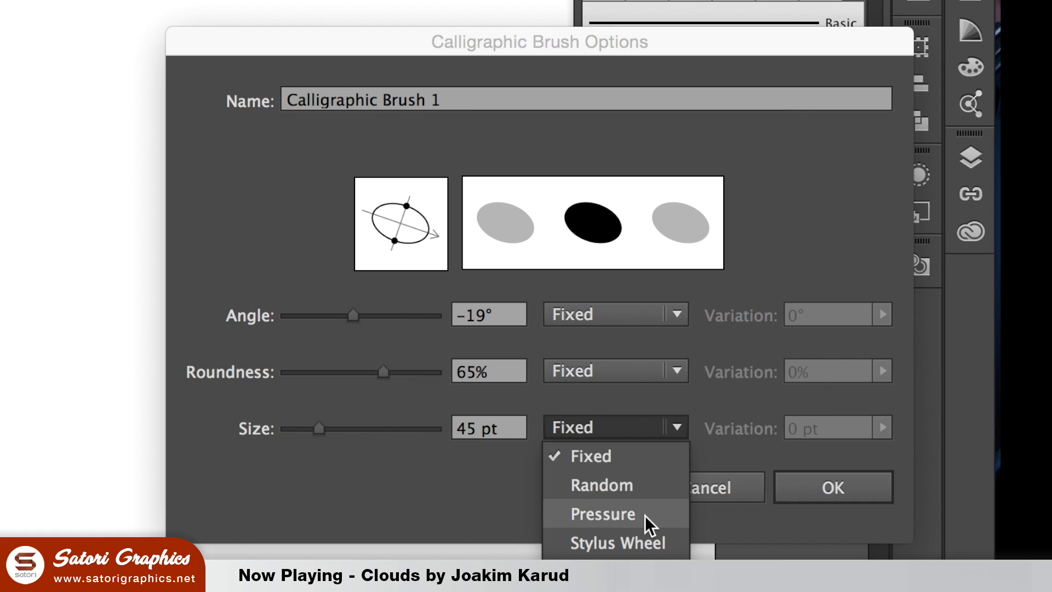
left_click(601, 513)
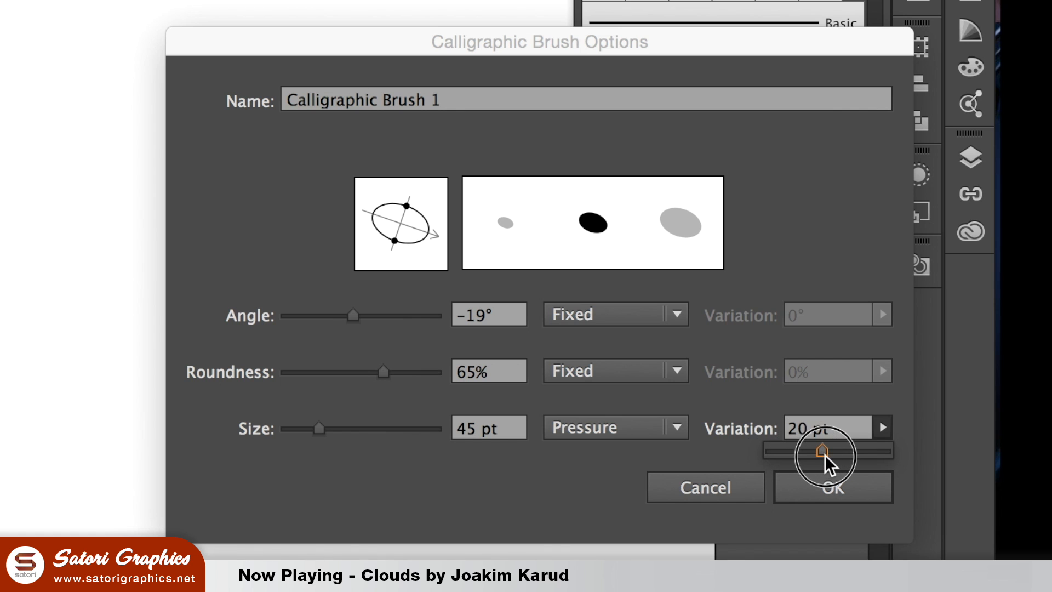
left_click_drag(813, 451, 819, 450)
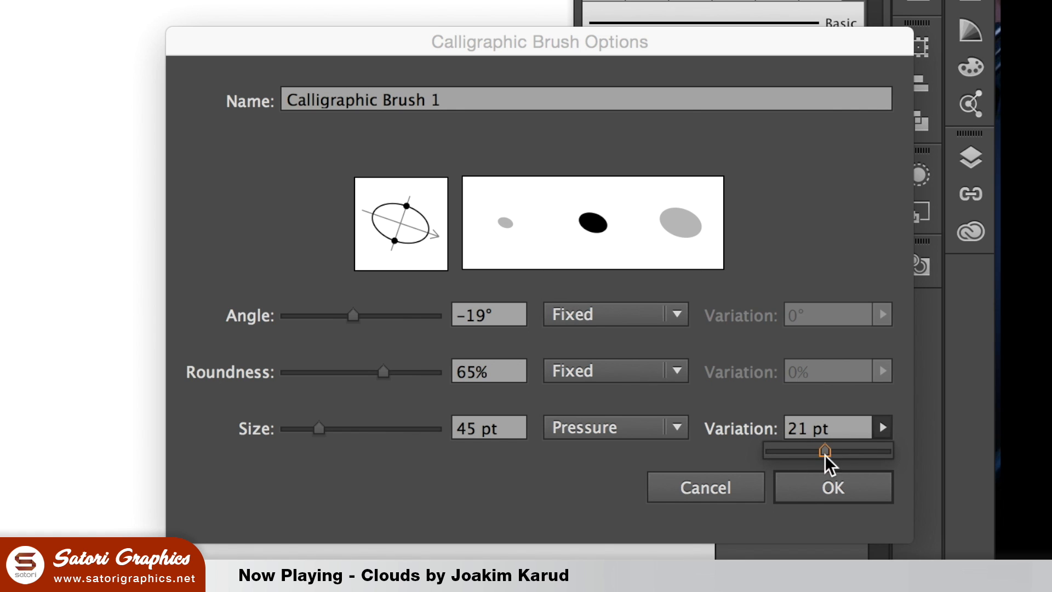
left_click(831, 487)
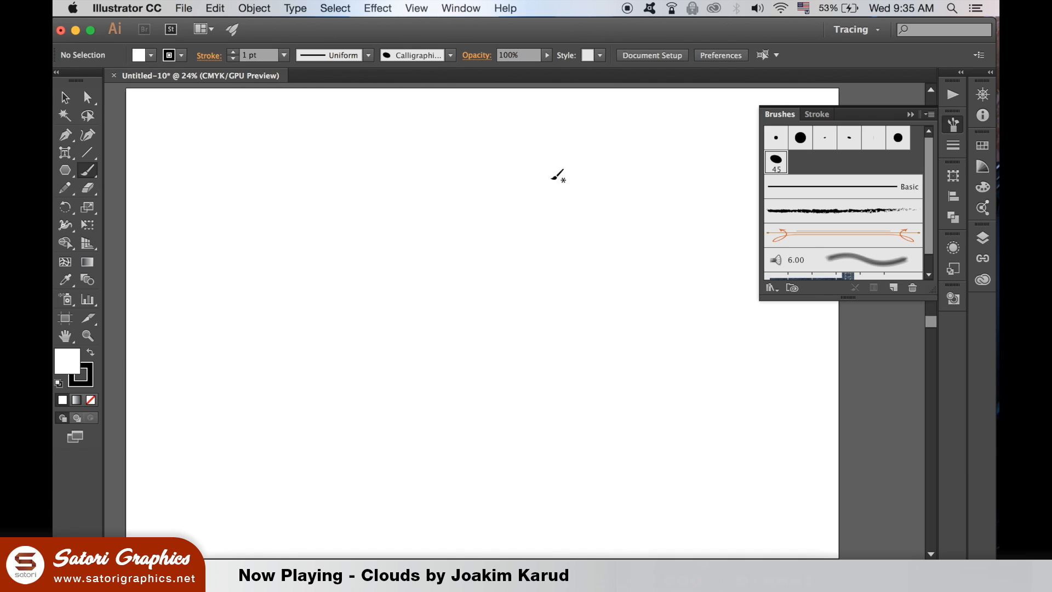
mouse_move(774, 164)
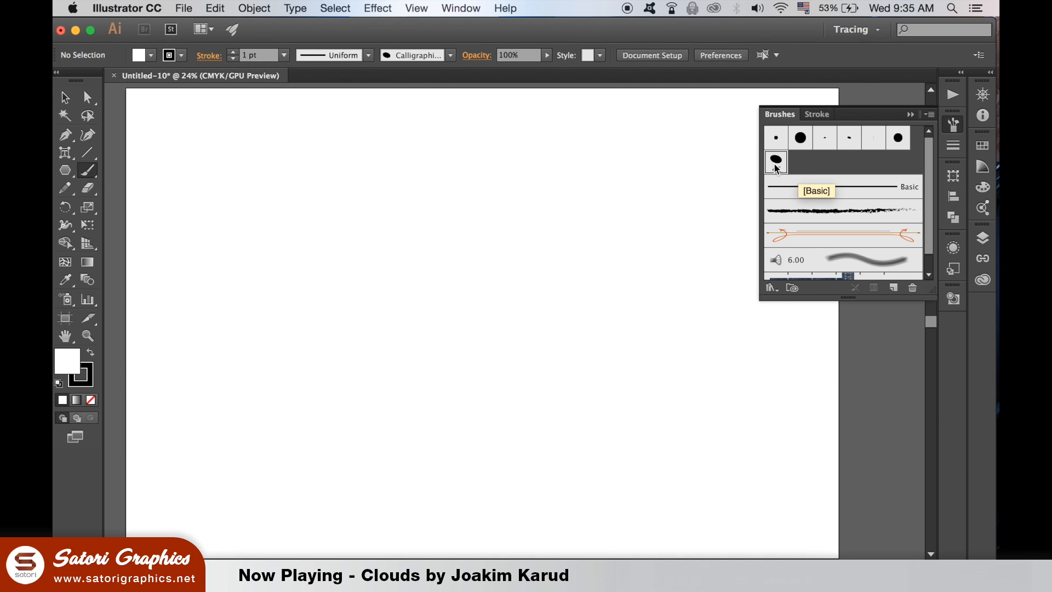
Raise the brush's pressure size variation to 113 pt, then draw a test stroke
double_click(775, 160)
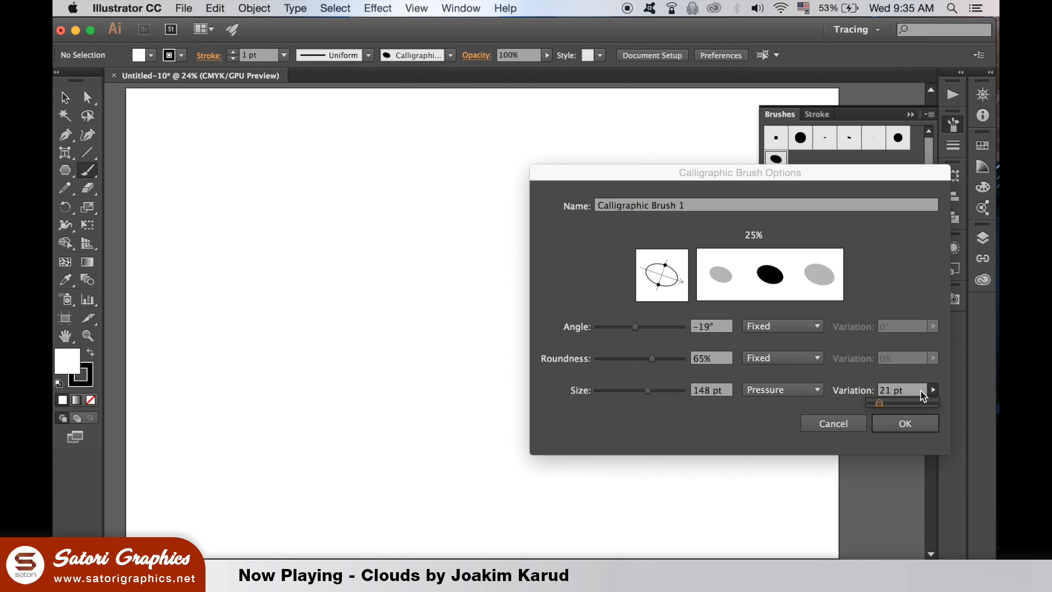
left_click_drag(879, 401, 919, 401)
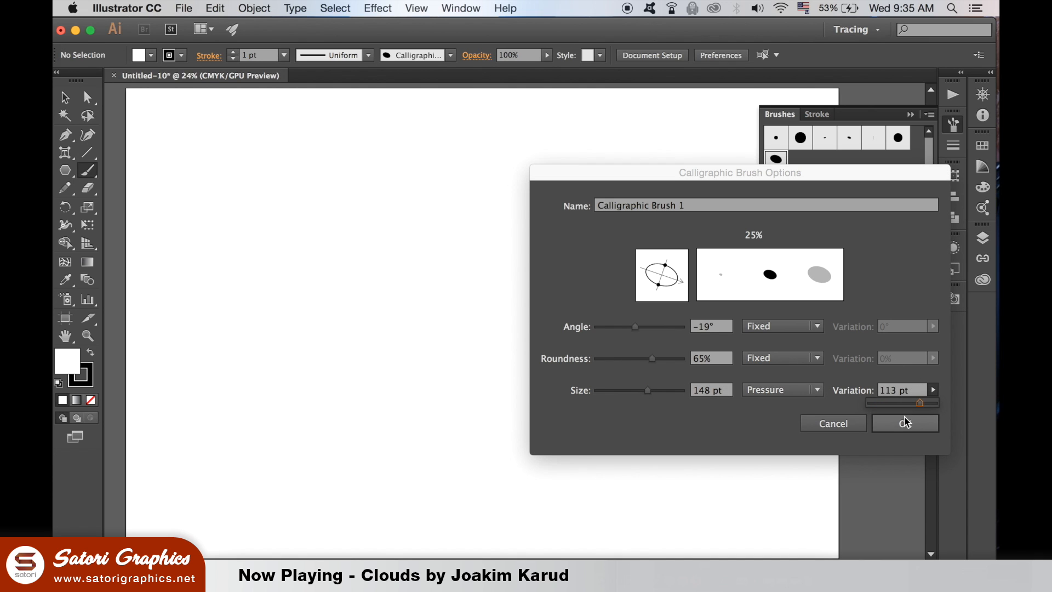
left_click(904, 423)
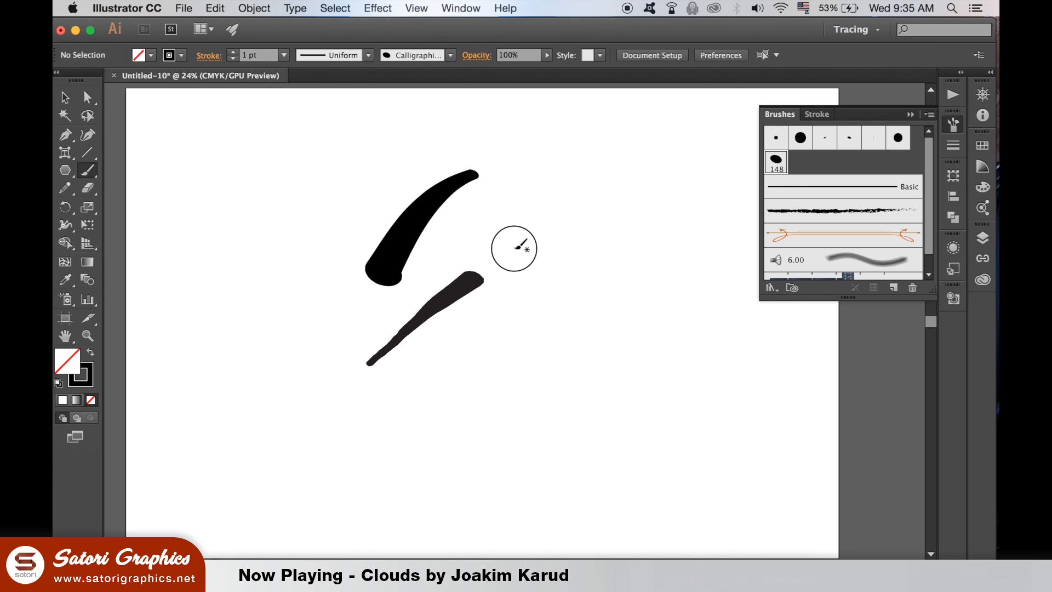
left_click_drag(462, 278, 550, 221)
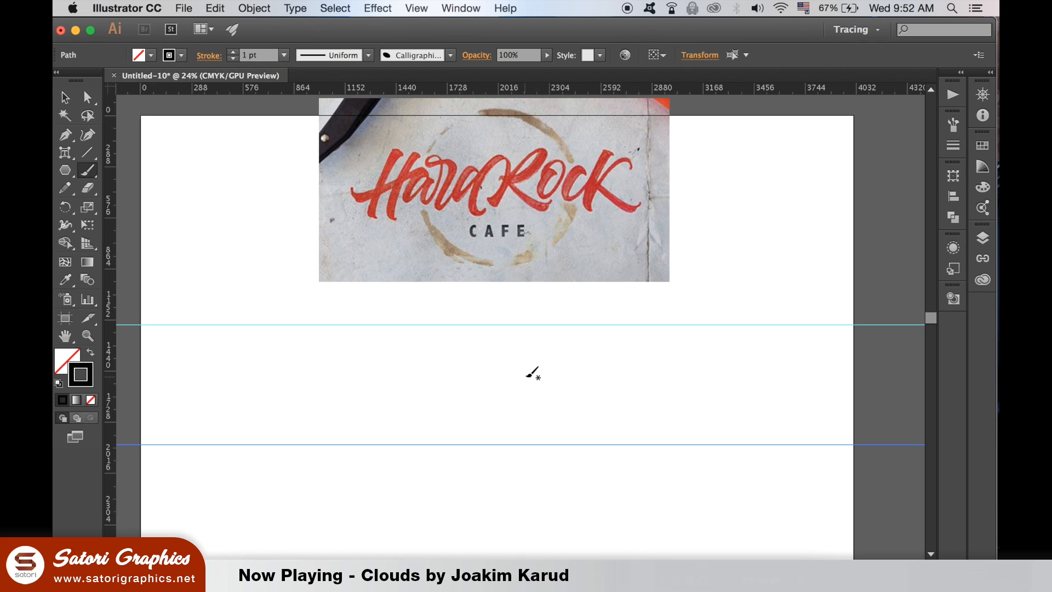
mouse_move(649, 337)
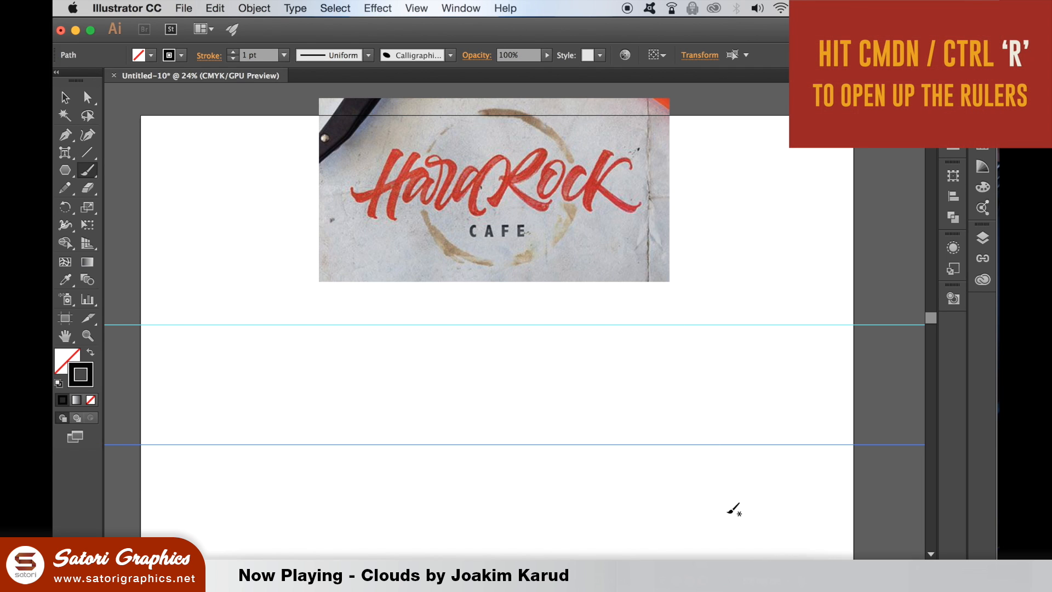
mouse_move(671, 391)
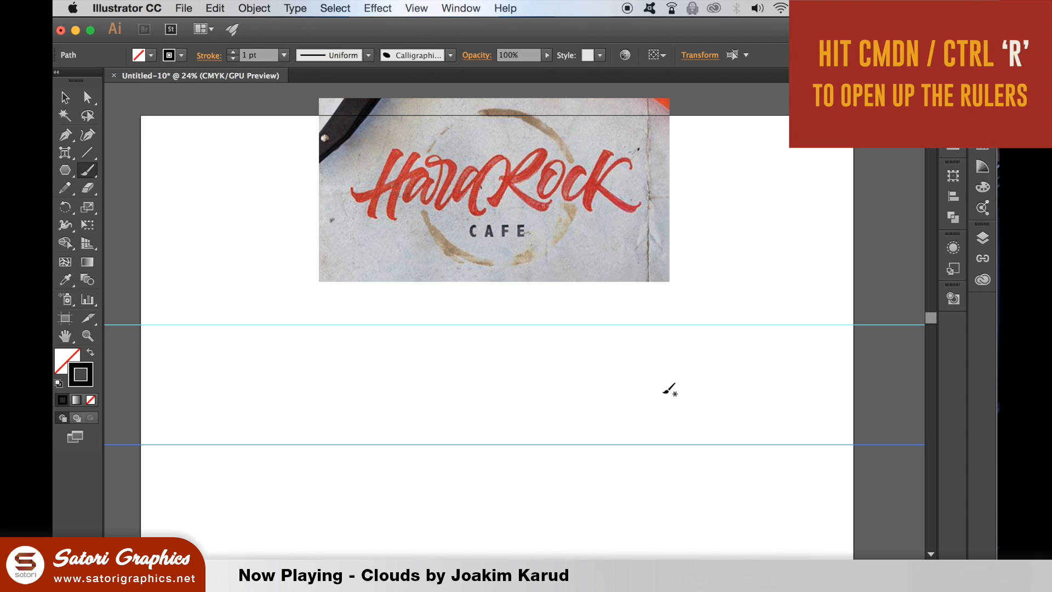
key("cmd+r")
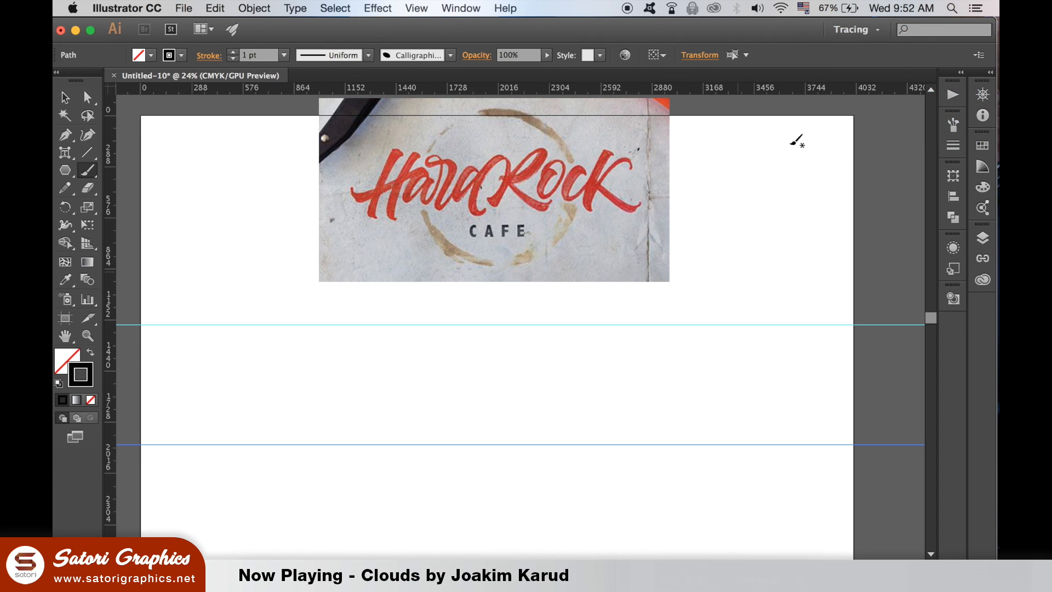
mouse_move(761, 384)
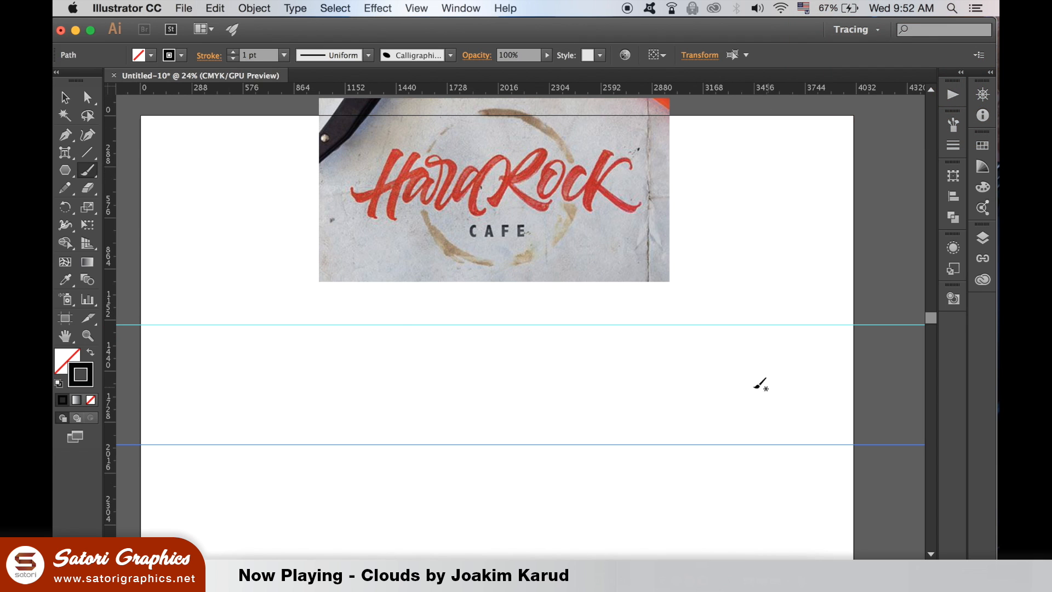
mouse_move(401, 335)
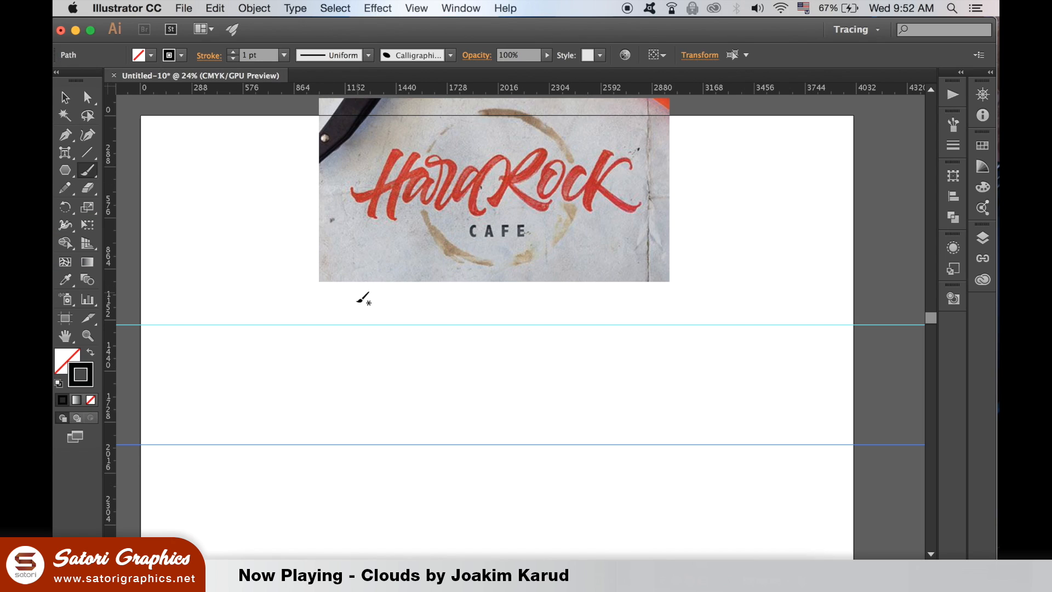
mouse_move(418, 377)
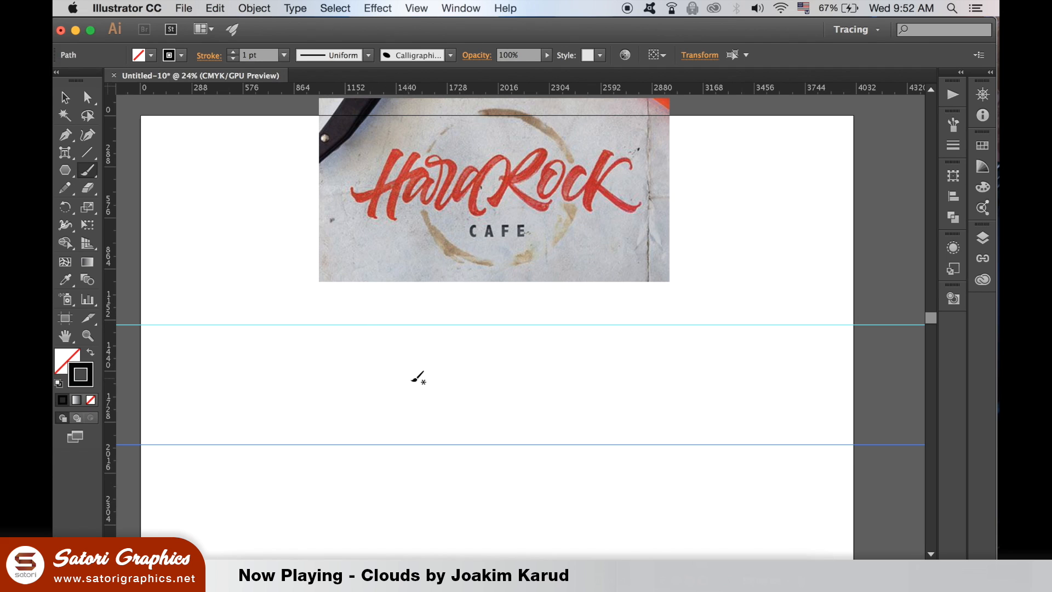
mouse_move(100, 219)
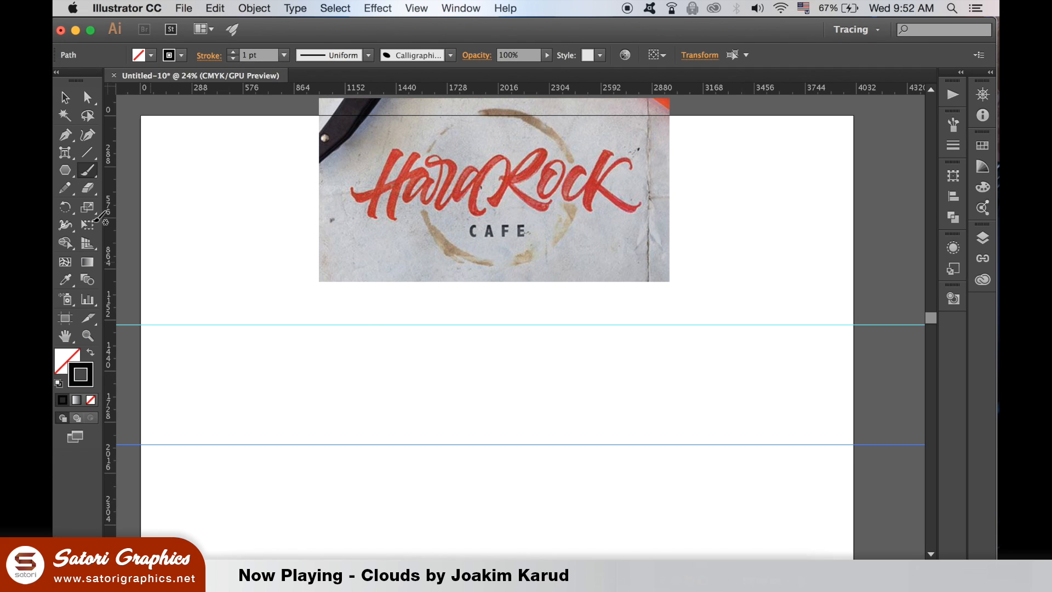
mouse_move(412, 370)
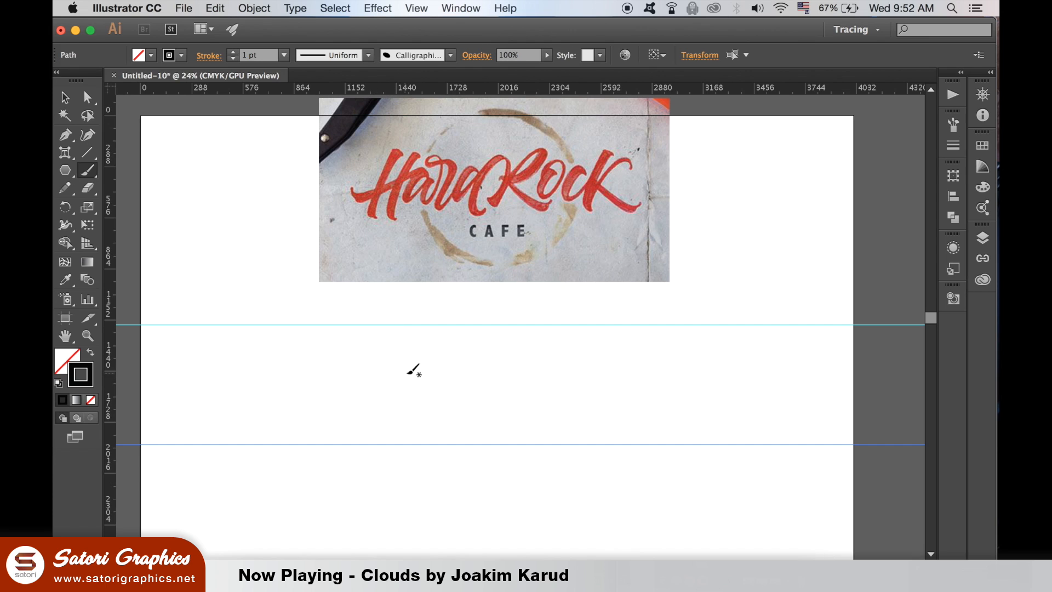
Brush a lowercase 'a' oval bowl, then start shaping a second 'a' beside it
left_click_drag(414, 369, 433, 419)
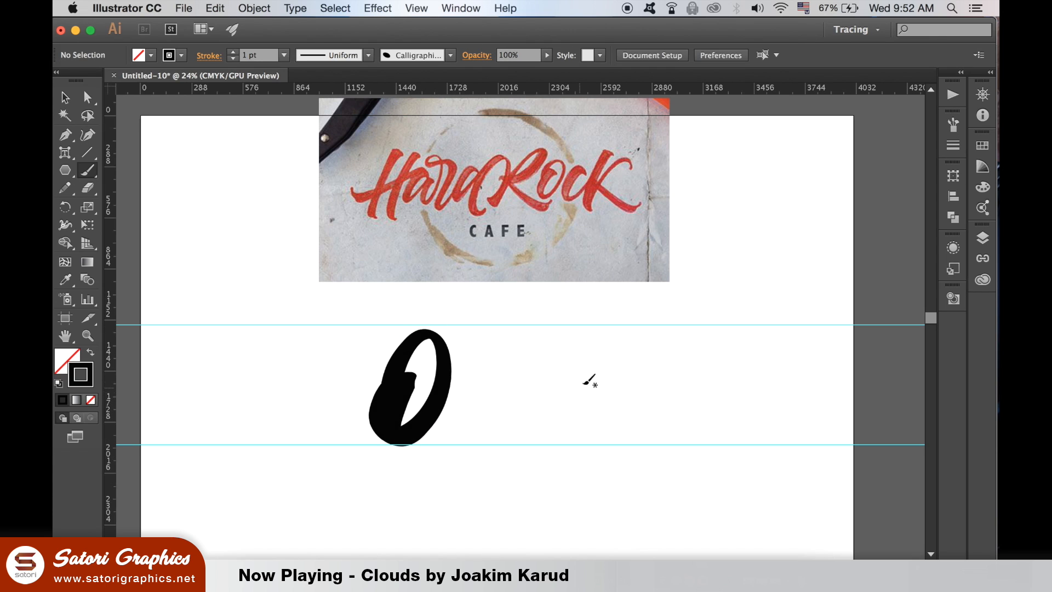
mouse_move(533, 374)
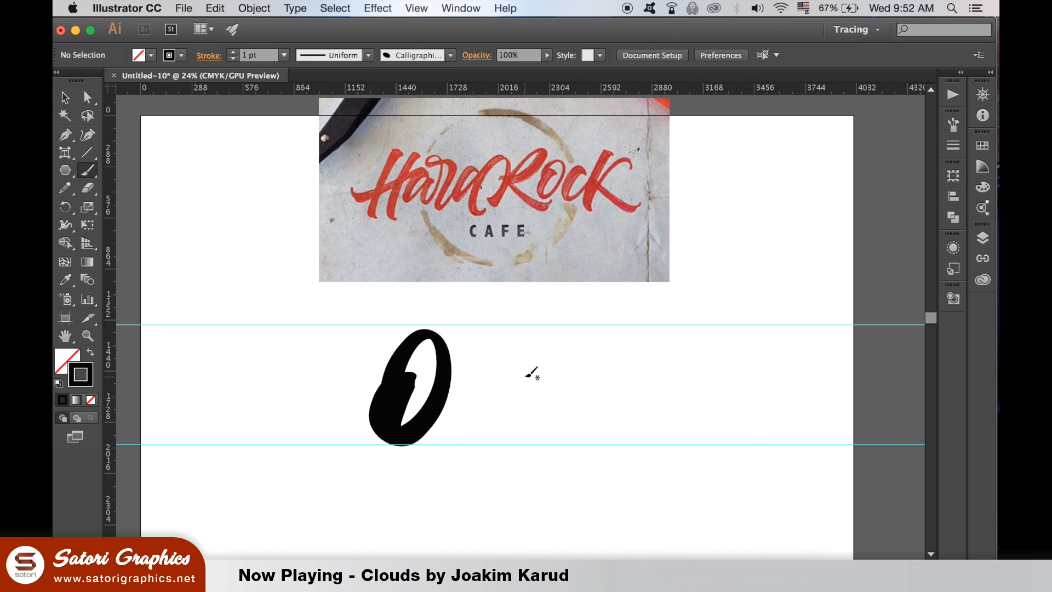
left_click_drag(529, 372, 517, 442)
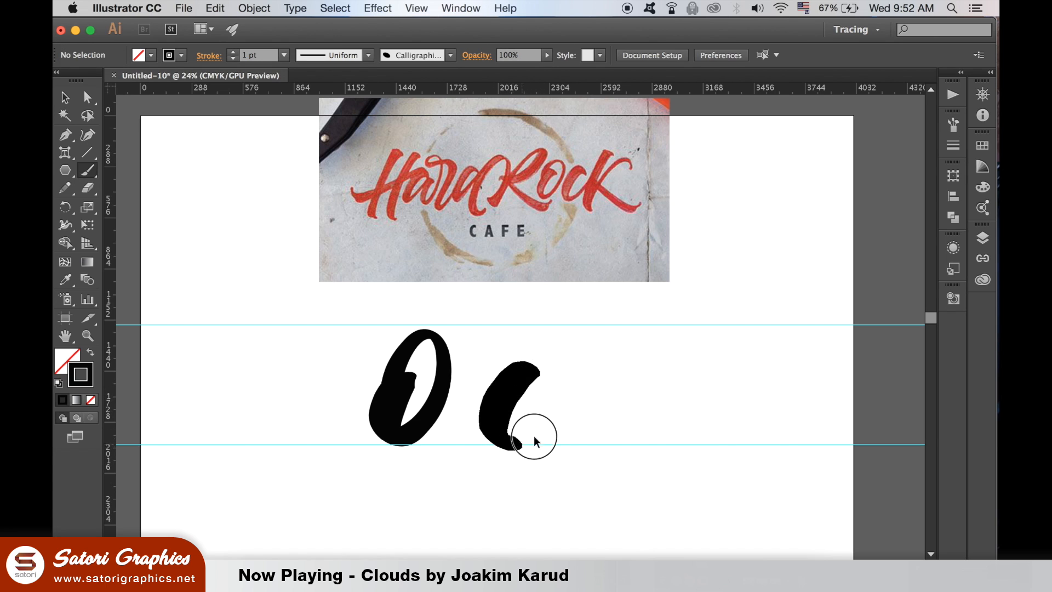
left_click_drag(510, 430, 557, 349)
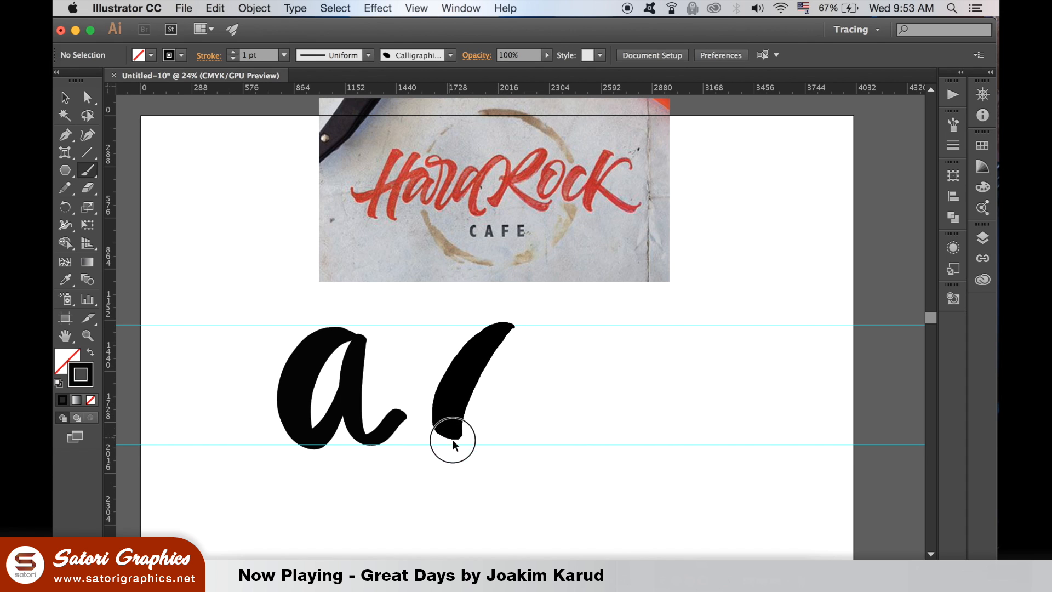
Draw the stem of the second brushed letter 'a'
left_click_drag(453, 439, 506, 443)
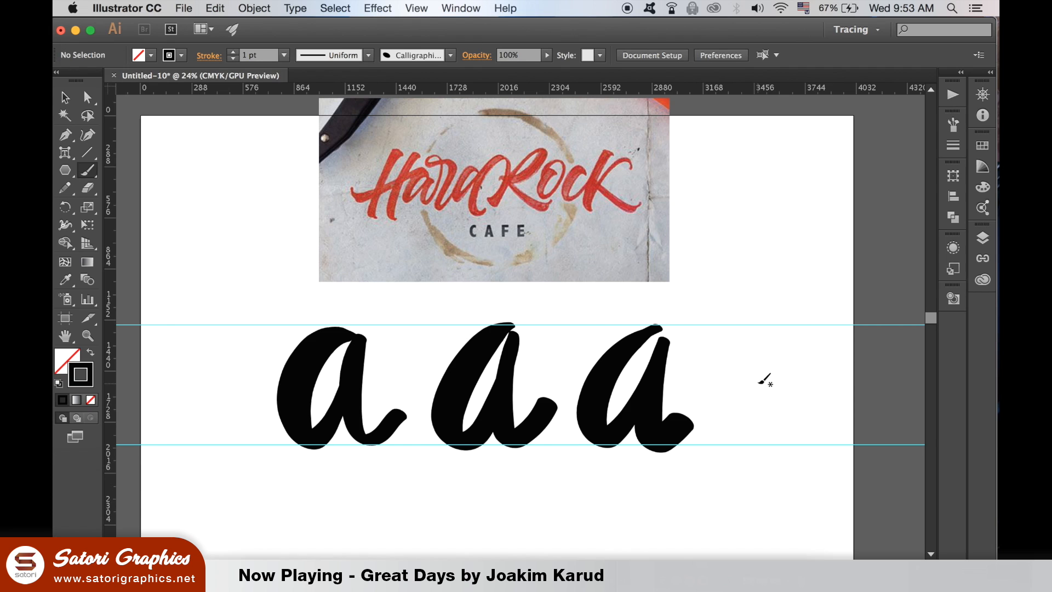
mouse_move(785, 388)
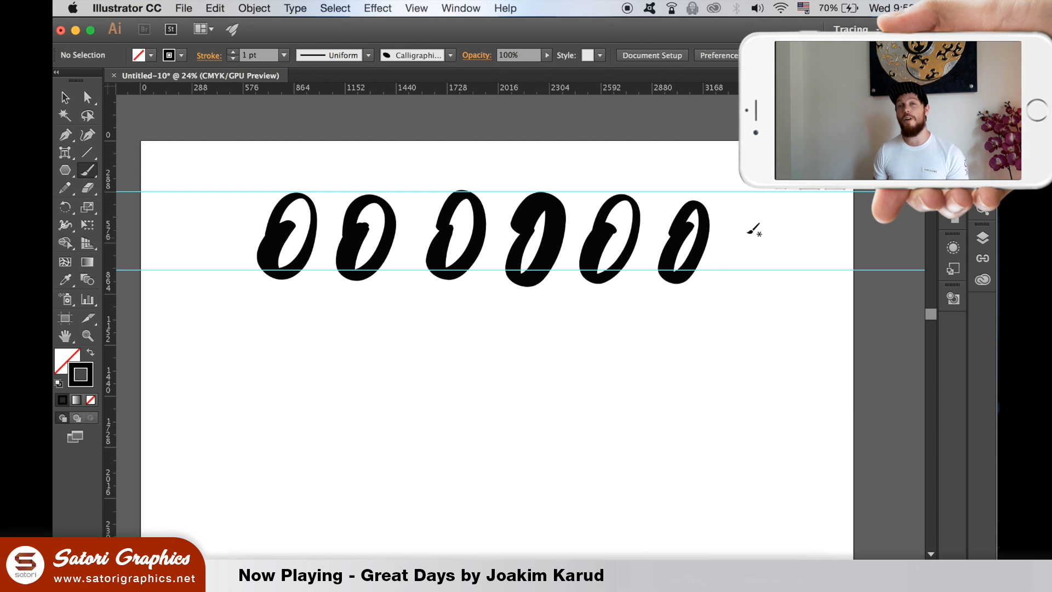
Add a brushed stem to the ovals to finish the row of 'a' letters
left_click_drag(750, 231, 750, 269)
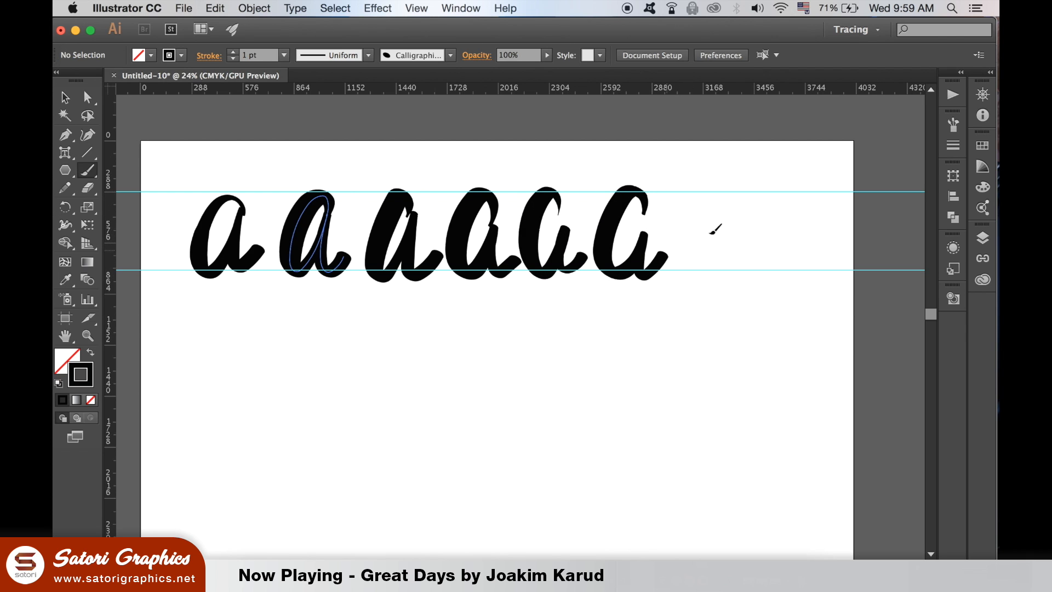
Brush a seventh letter 'a', drawing its bowl and then its stem
left_click_drag(713, 228, 721, 272)
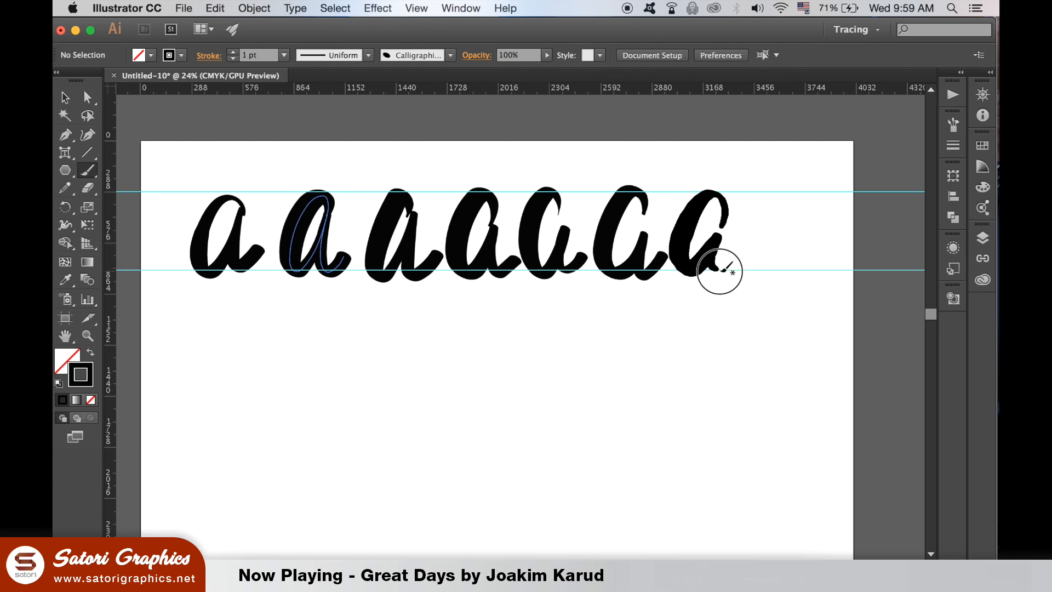
left_click_drag(718, 271, 778, 268)
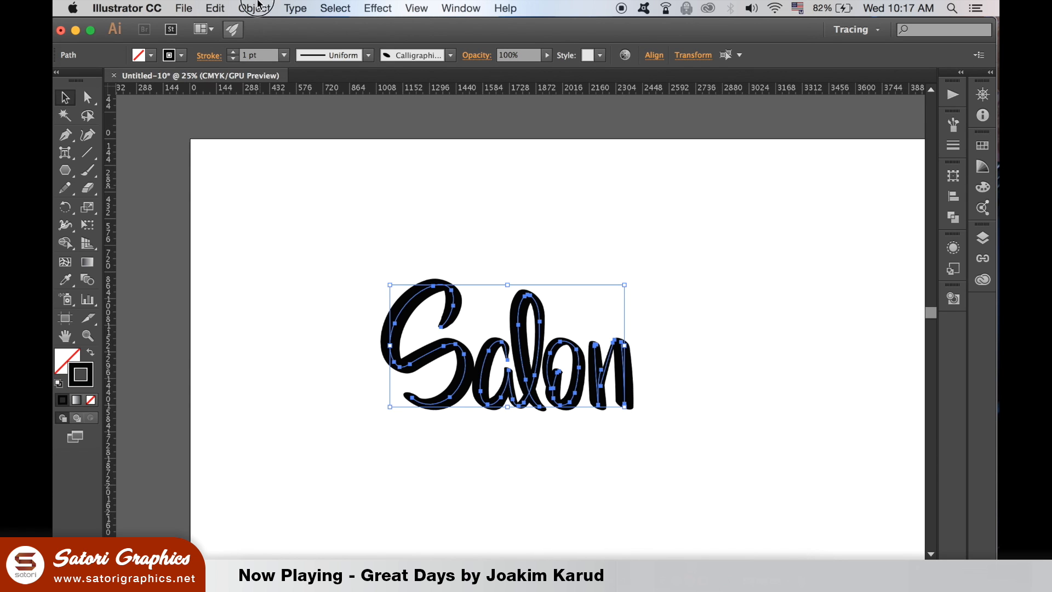
Apply Object > Path > Outline Stroke to the brushed 'Salon' lettering
left_click(253, 8)
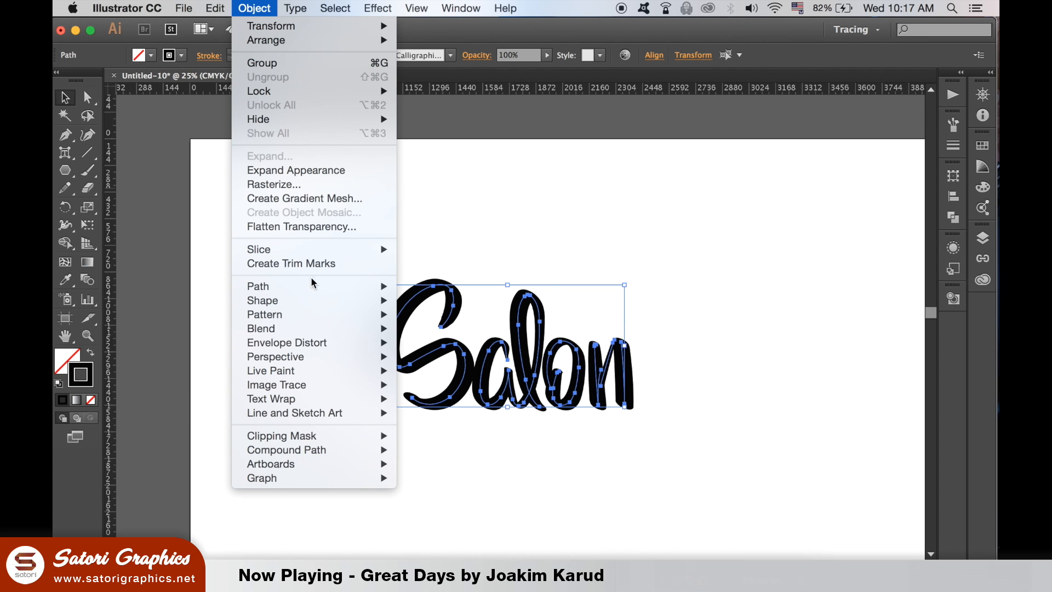
mouse_move(258, 286)
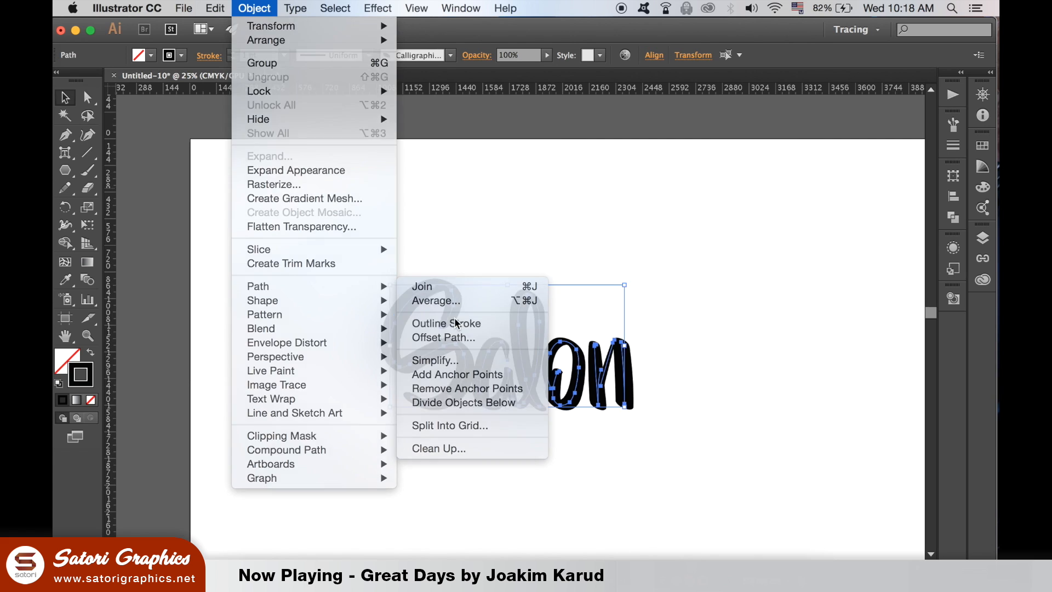
left_click(446, 323)
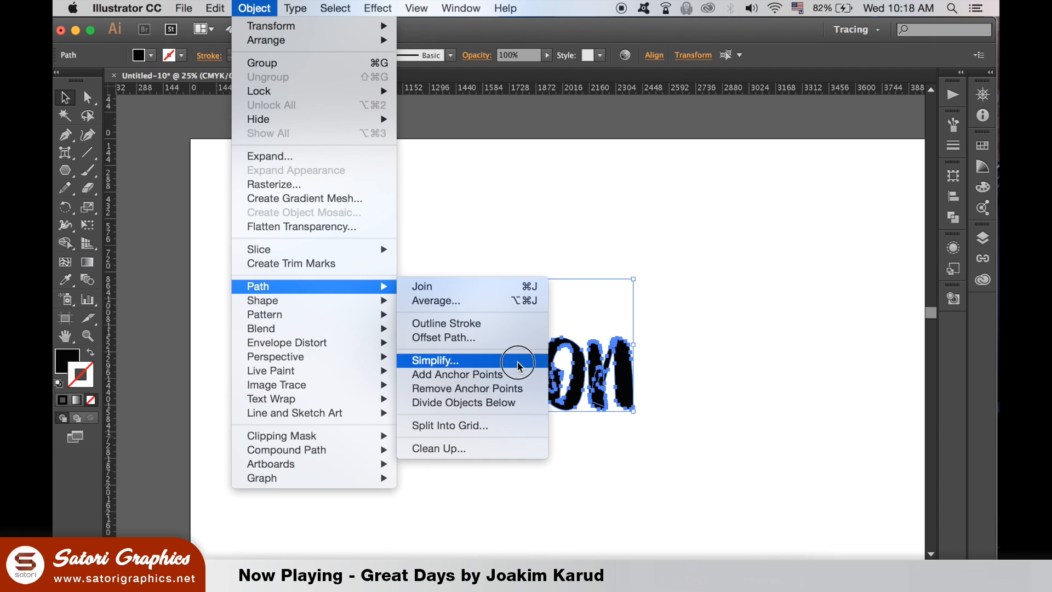
Simplify the outlined lettering with 61% curve precision, reducing 489 points to 248
left_click(433, 361)
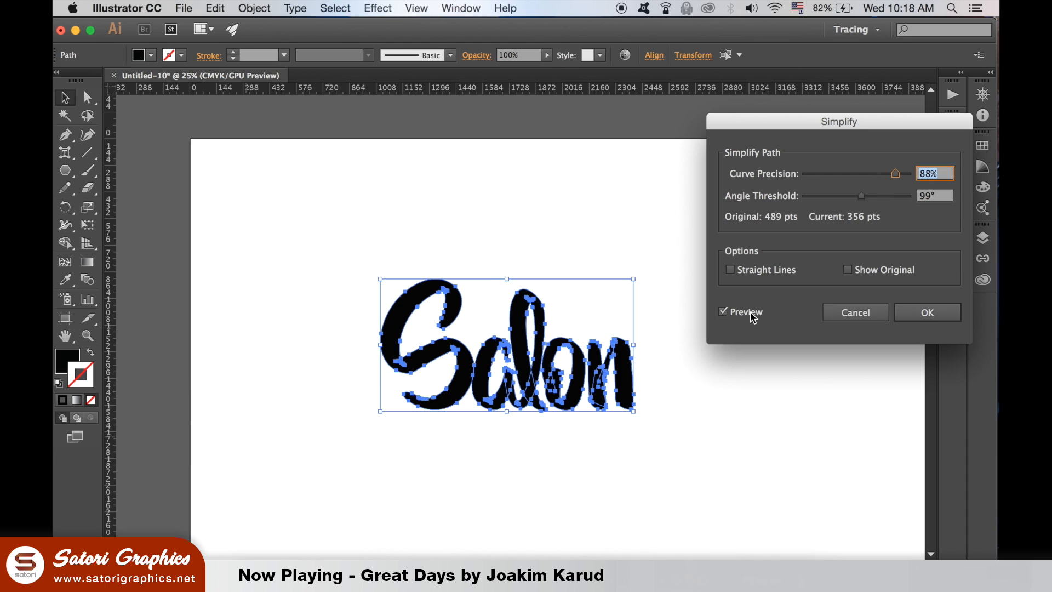
left_click_drag(893, 173, 867, 173)
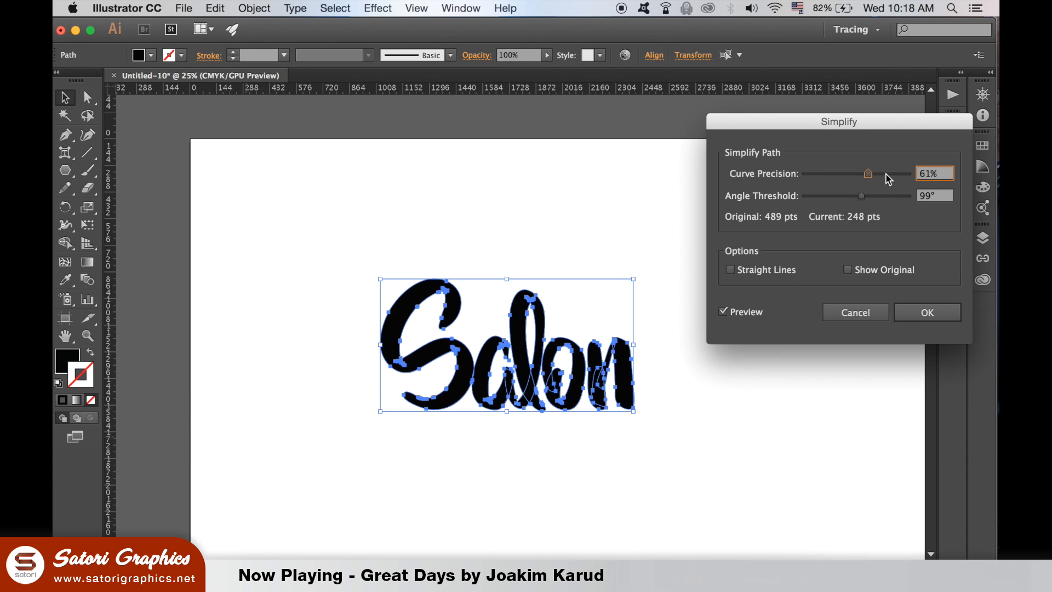
left_click(927, 312)
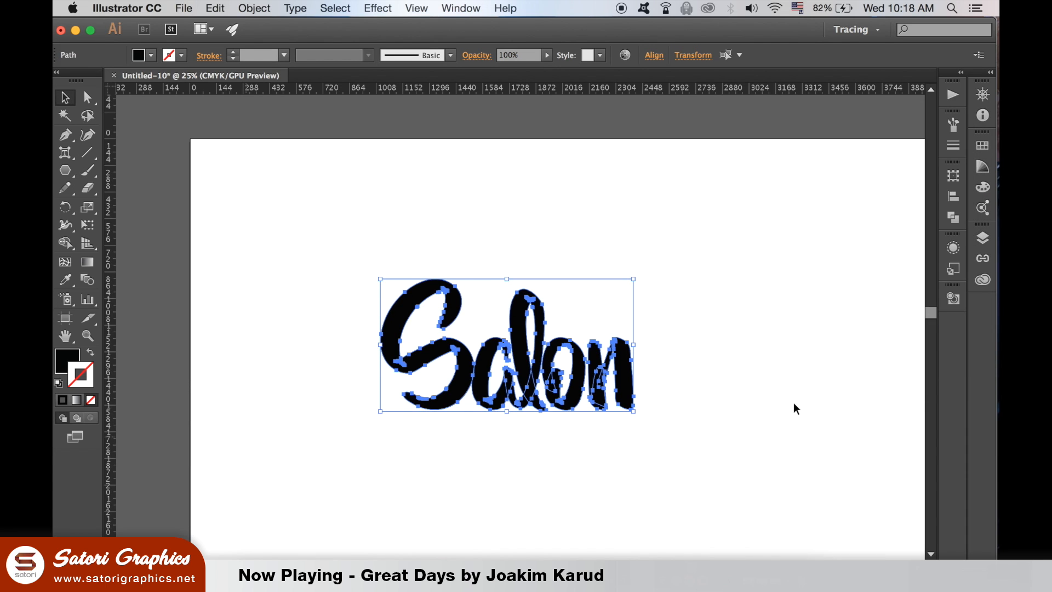